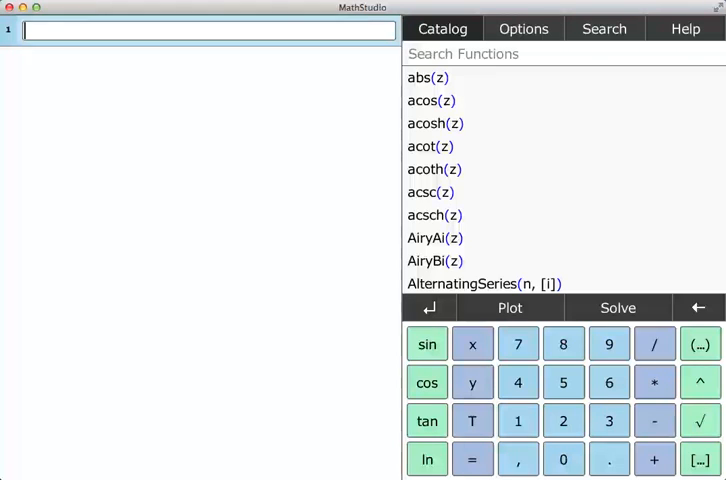
mouse_move(348, 120)
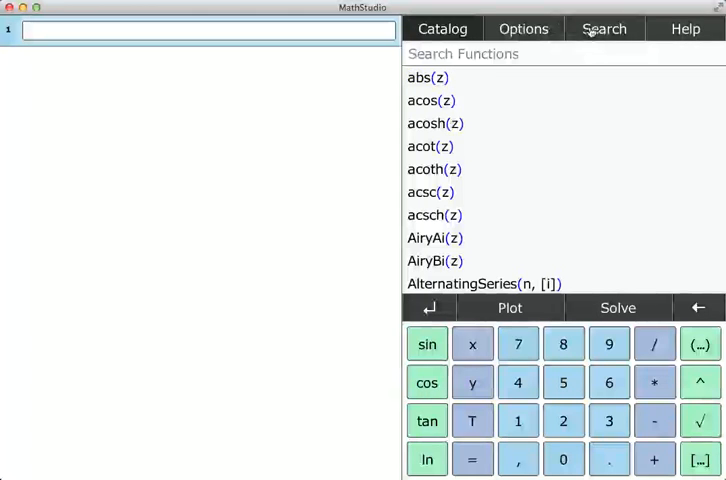
Step: Browse the Search and Help panels, then show the Options panel at Number Mode and Notation
left_click(604, 28)
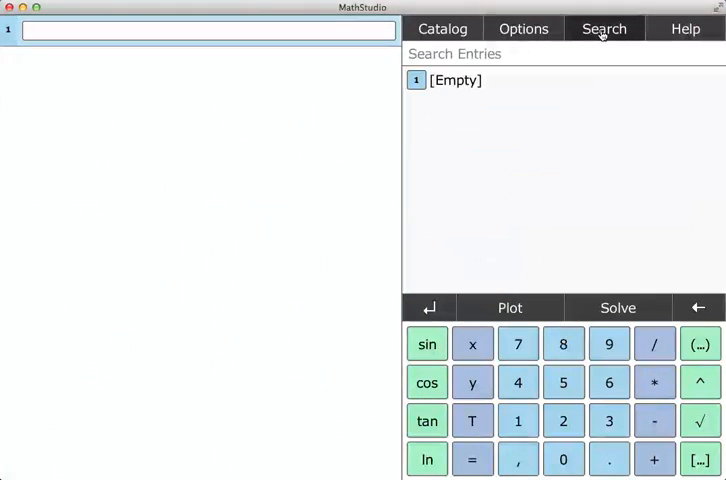
left_click(442, 28)
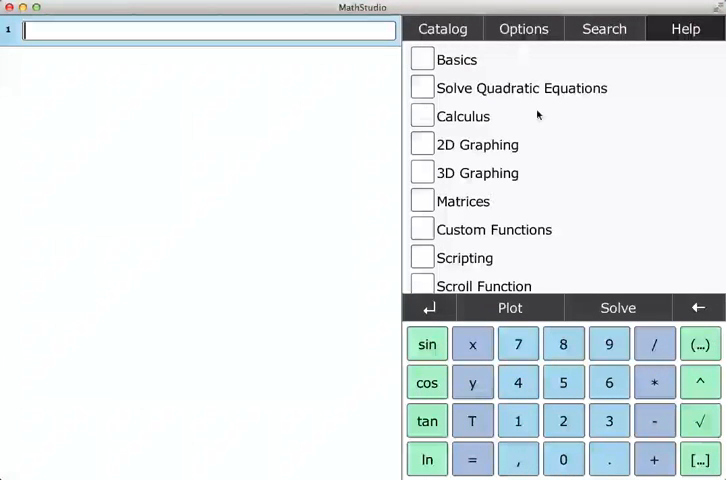
left_click(524, 28)
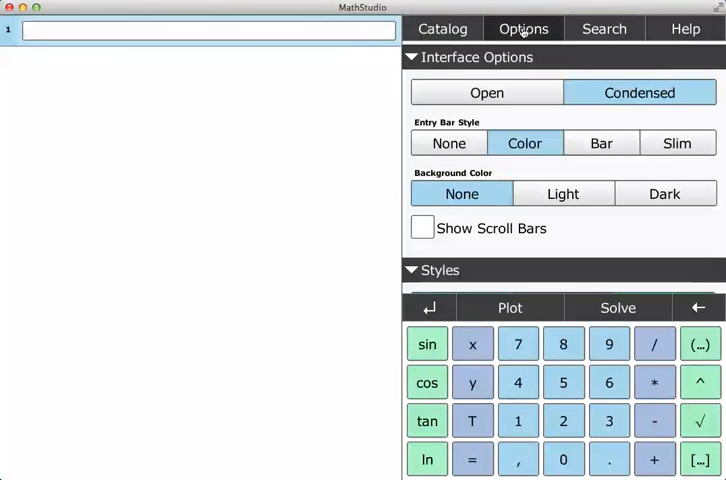
scroll("down", 3)
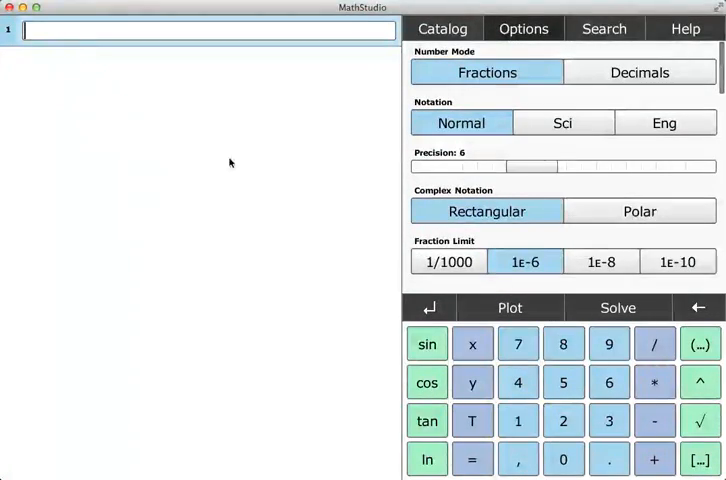
Step: Evaluate 24/37 in a worksheet entry, giving 0.648649
type("24/")
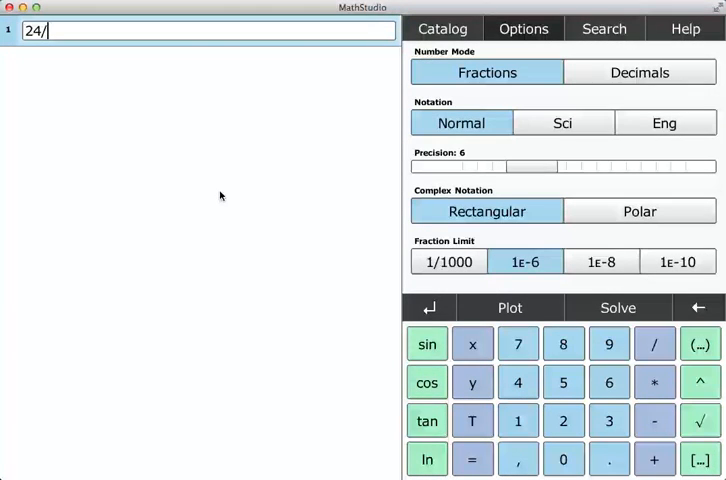
type("37")
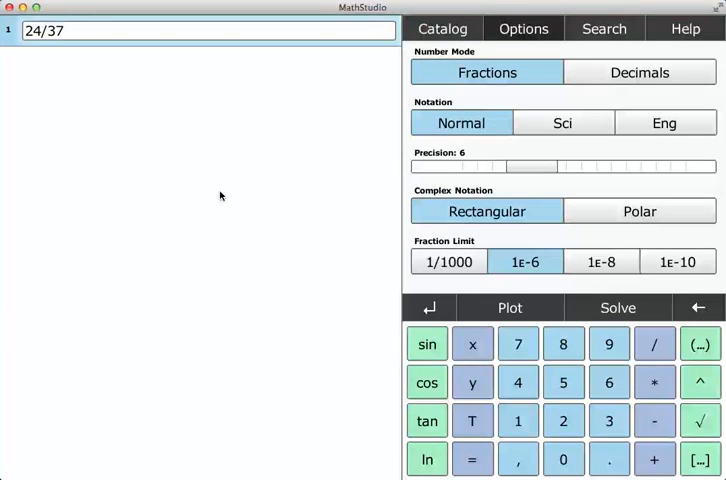
left_click(428, 308)
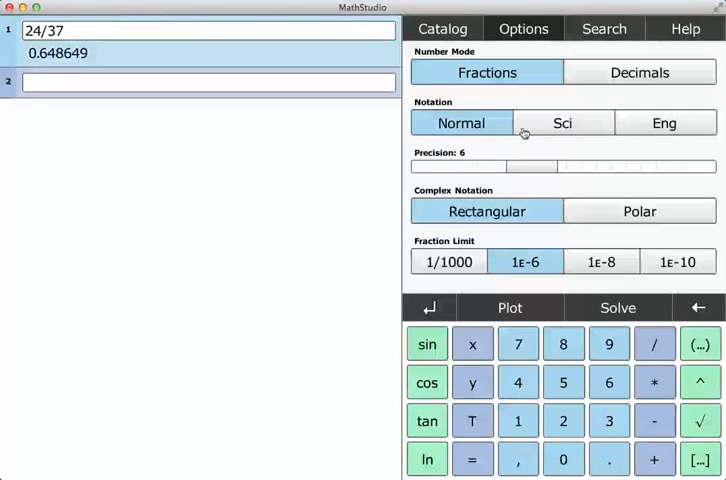
Step: View the result in scientific and engineering notation, then return to normal notation at precision 6
left_click(562, 122)
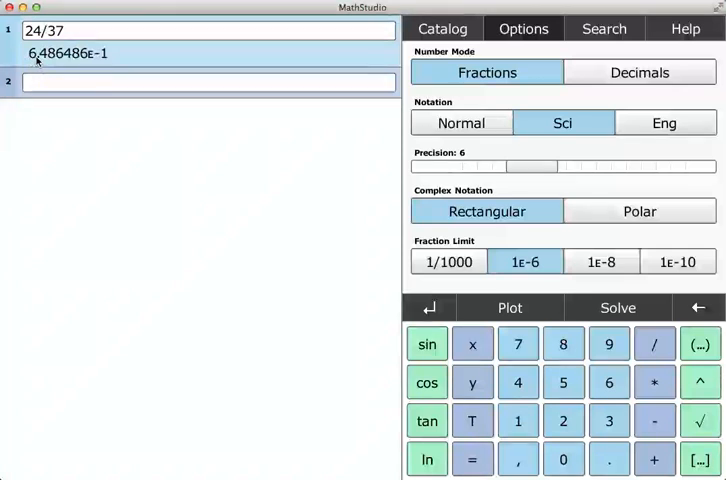
left_click(664, 122)
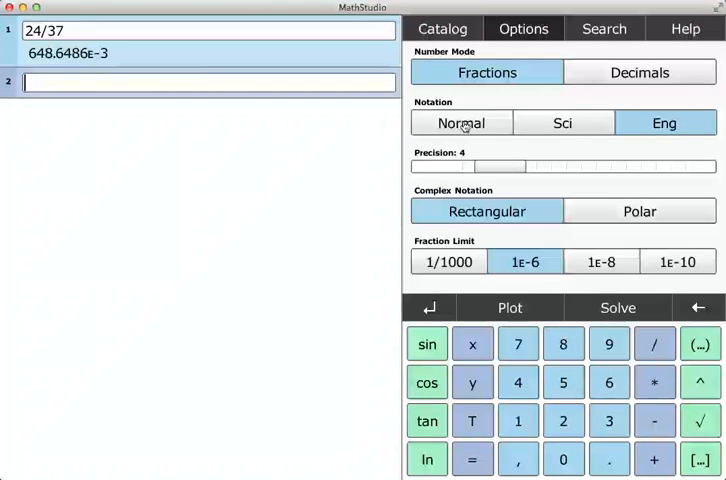
left_click(460, 122)
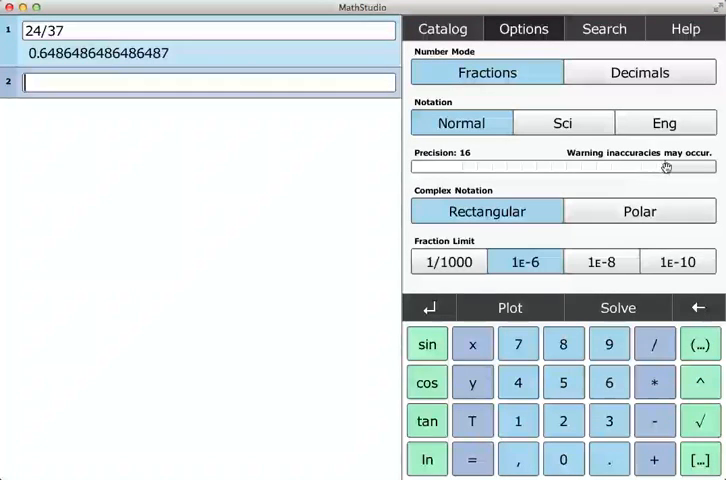
left_click_drag(664, 166, 602, 166)
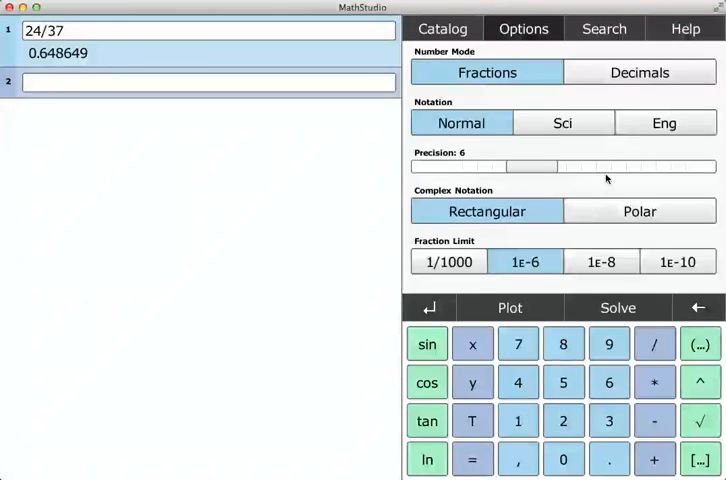
Step: Enter 3.14159 as a new worksheet entry
scroll("down", 3)
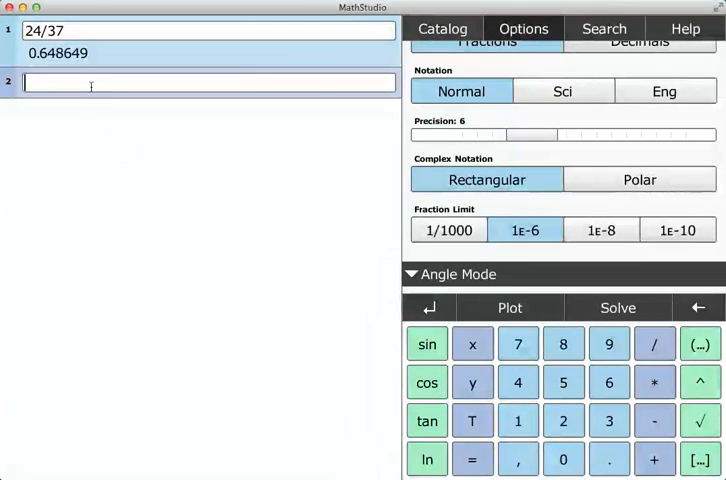
mouse_move(130, 216)
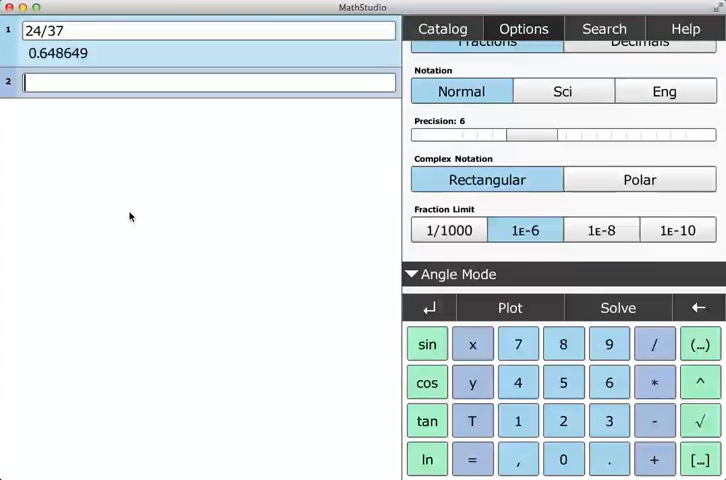
type("3.1415")
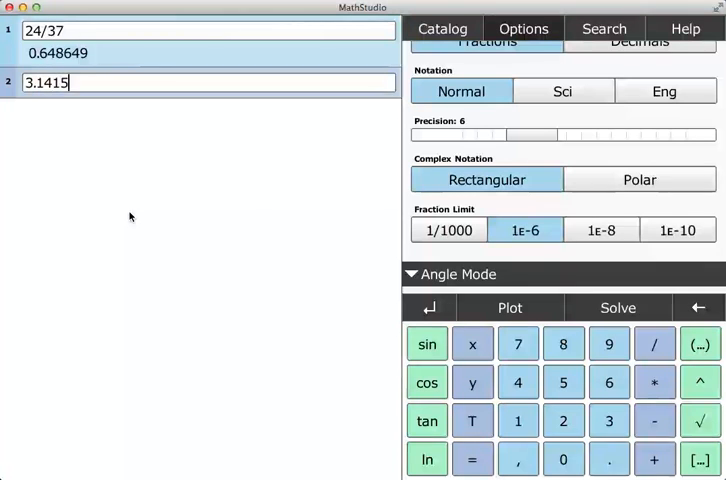
type("9")
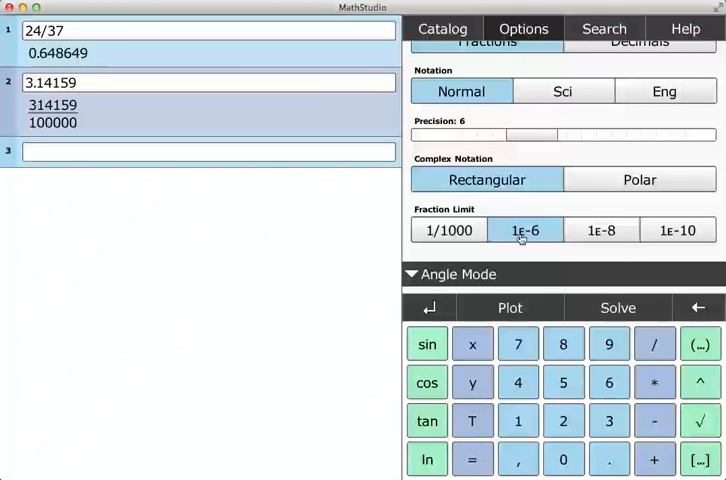
Step: Toggle Fraction Limit between 1/1000 and 1ε-6, then extend the entry to 3.14159265 giving 3.141593
left_click(448, 230)
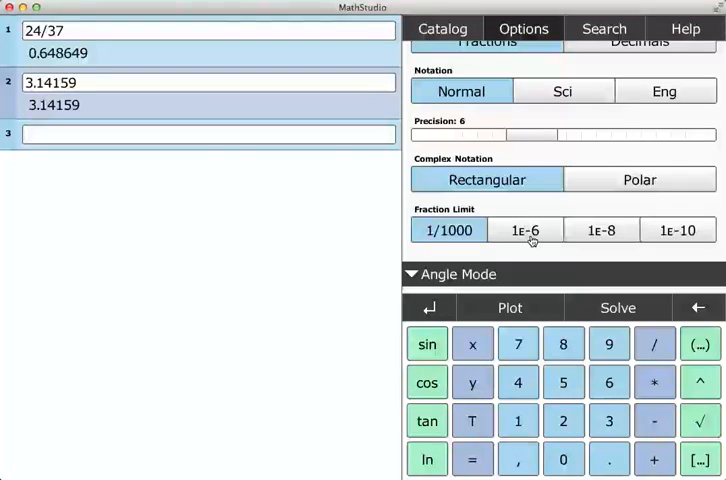
left_click(524, 230)
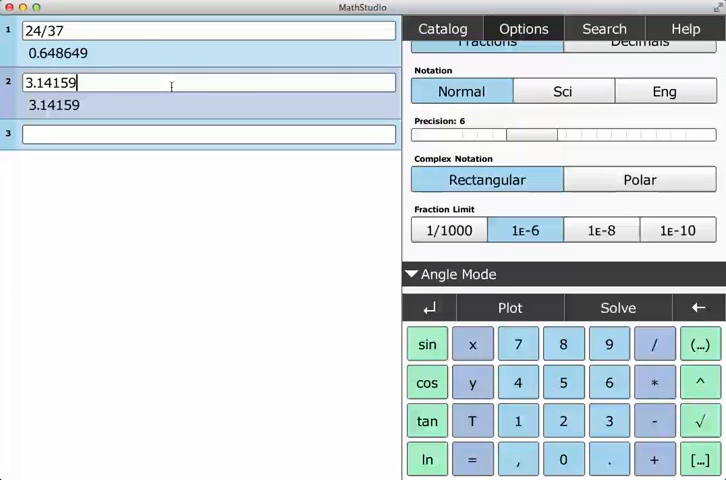
type("265")
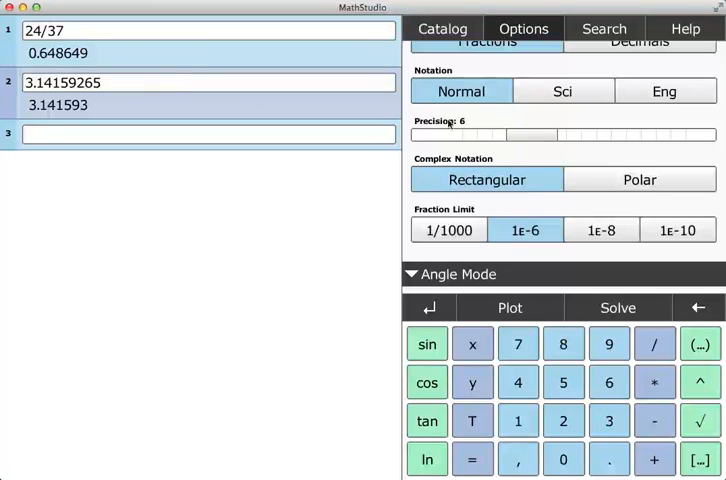
Step: Evaluate sin(5) as -0.958924 in radians and a second sin(5) as 0.087156 in degrees
scroll("down", 3)
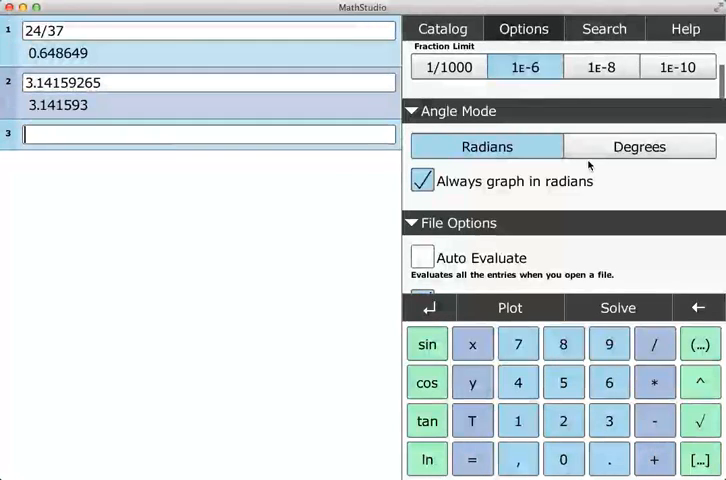
mouse_move(264, 224)
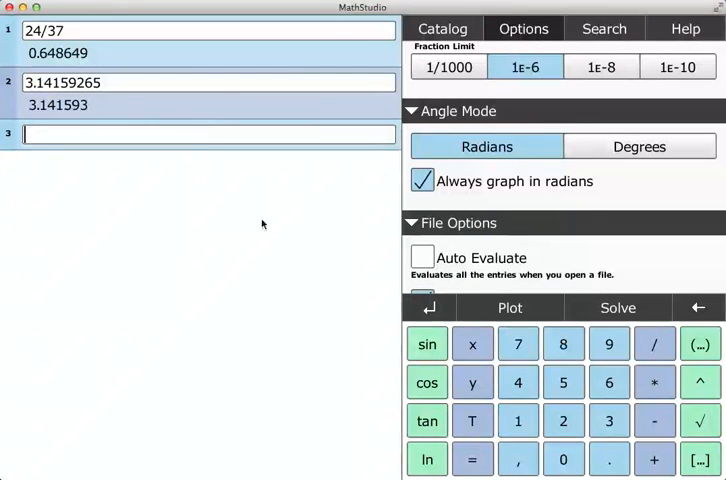
type("sin(5")
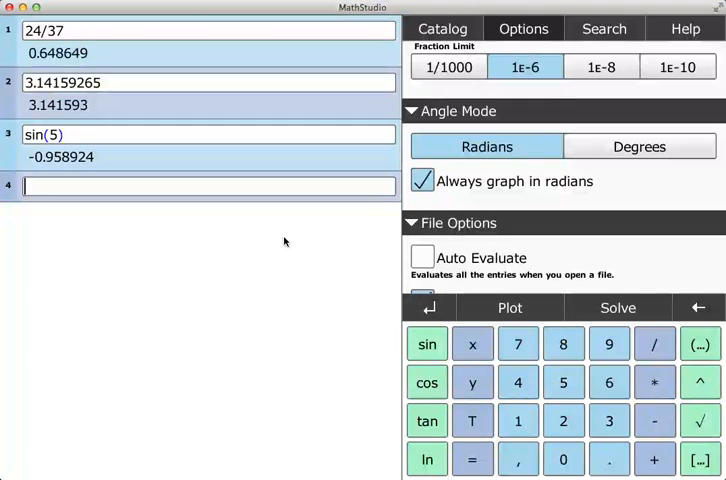
type("sin(5)")
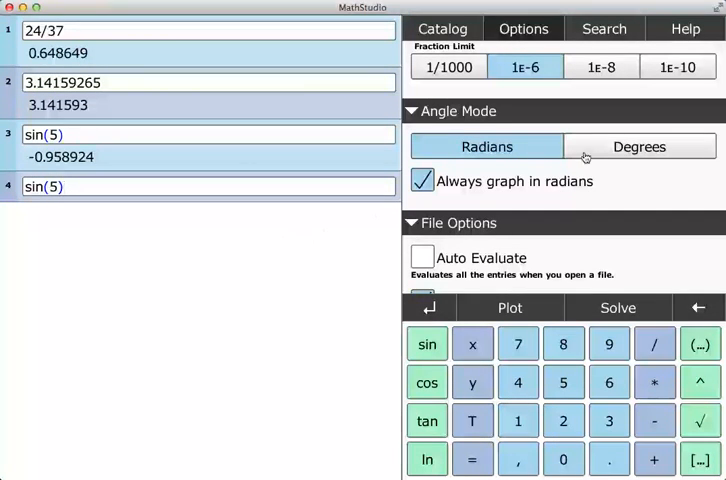
left_click(640, 146)
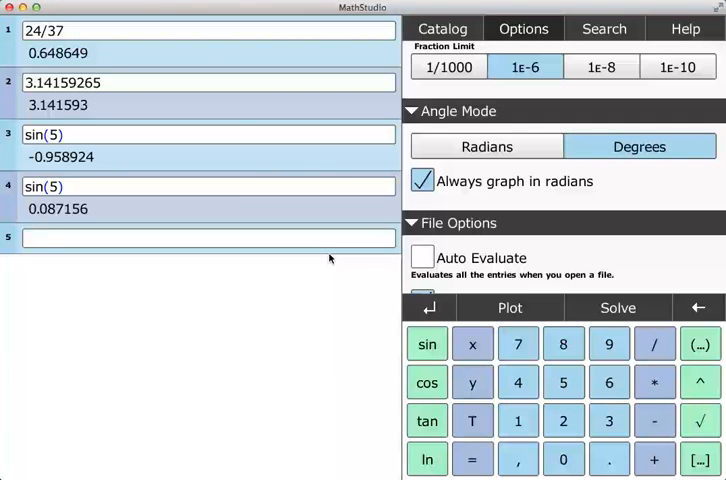
Step: Plot sin(x), turn off Always graph in radians, and enter a second sin(x)
type("sin(x)")
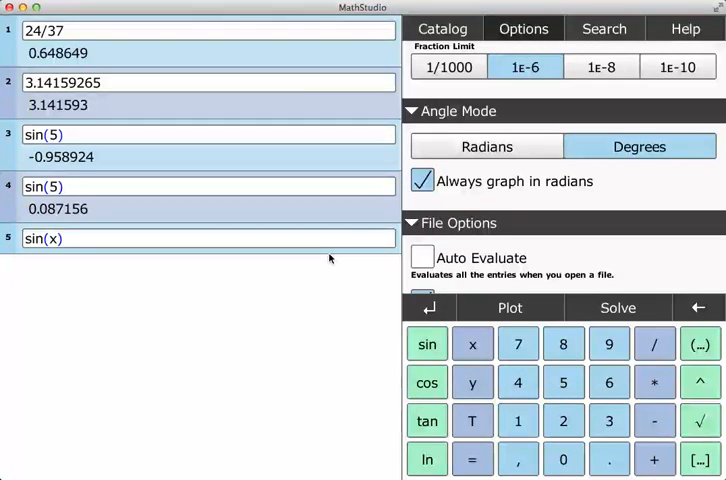
left_click(510, 308)
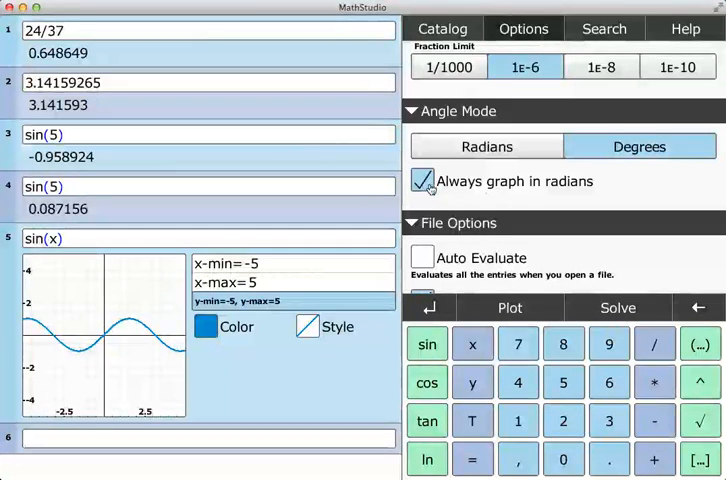
left_click(422, 180)
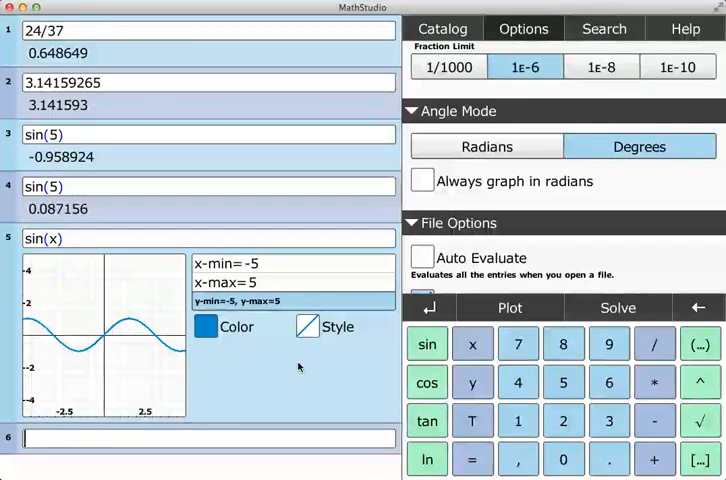
type("sin(x)")
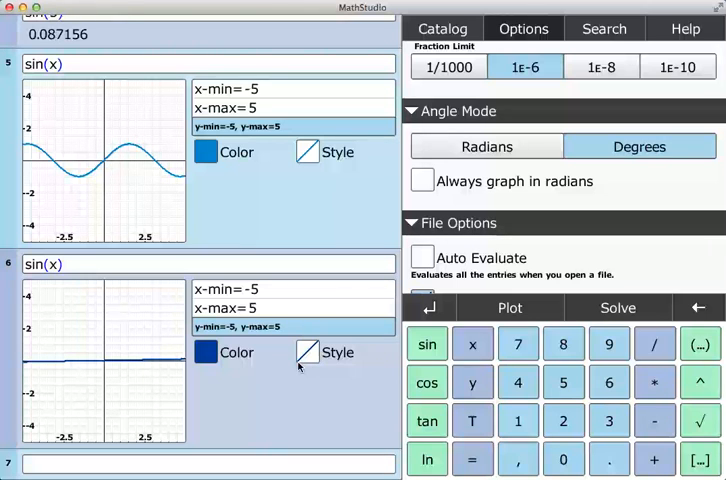
mouse_move(156, 316)
type("π*")
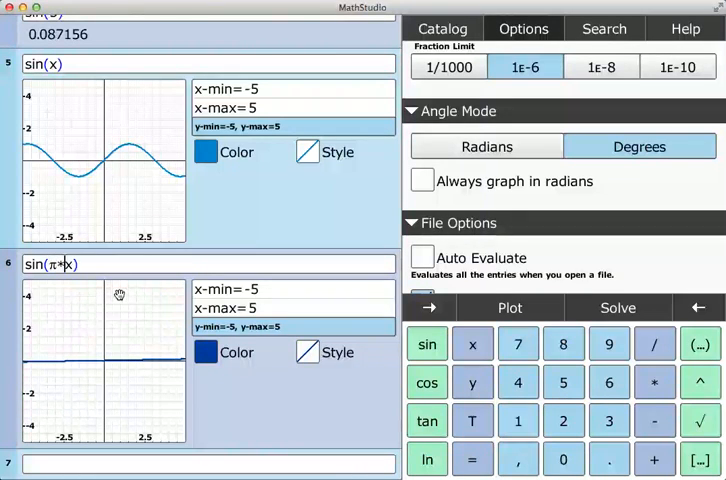
Step: Edit the second entry to sin(180*x/π) and set the angle mode back to radians
type("/1")
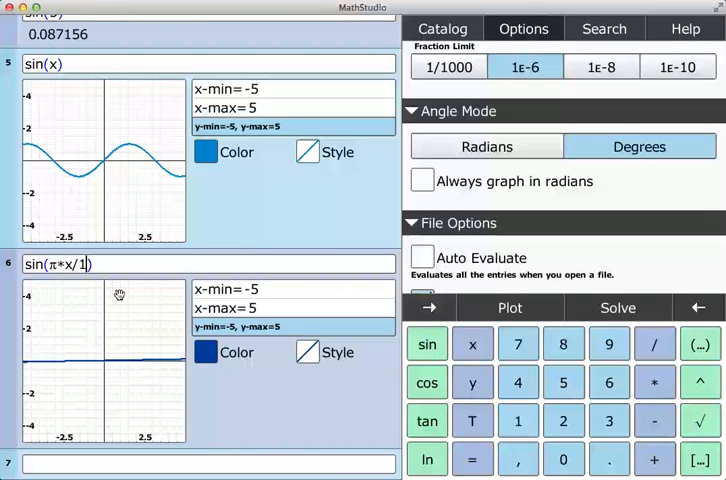
type("80")
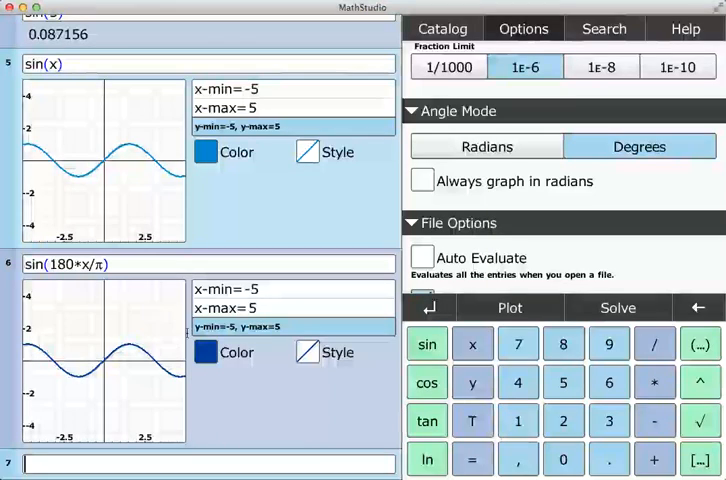
left_click(486, 146)
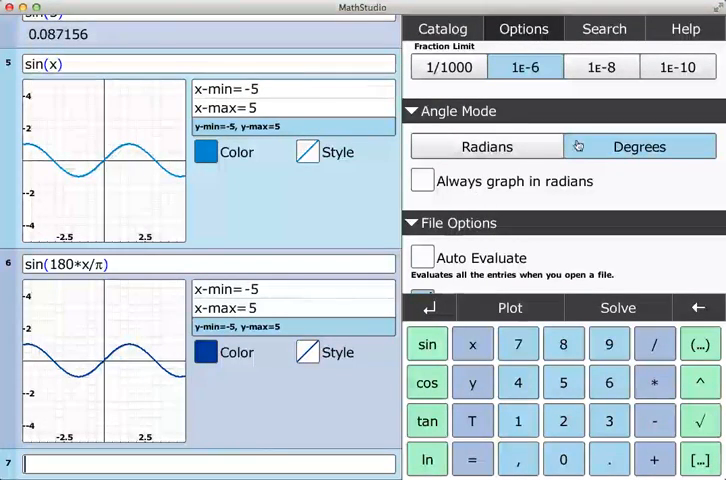
left_click(420, 180)
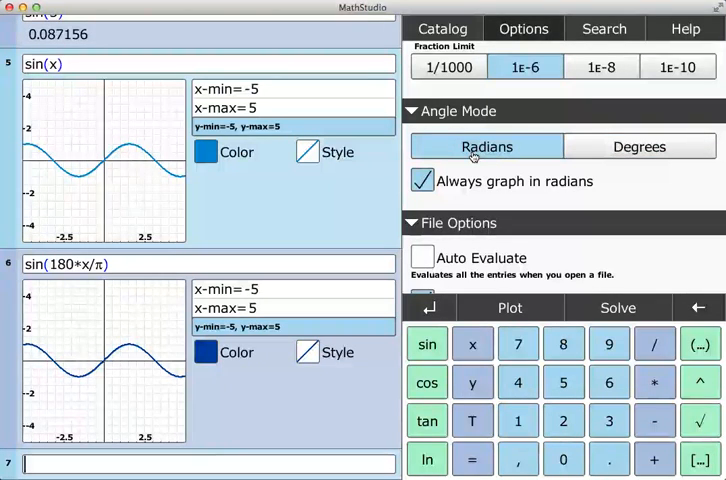
mouse_move(332, 214)
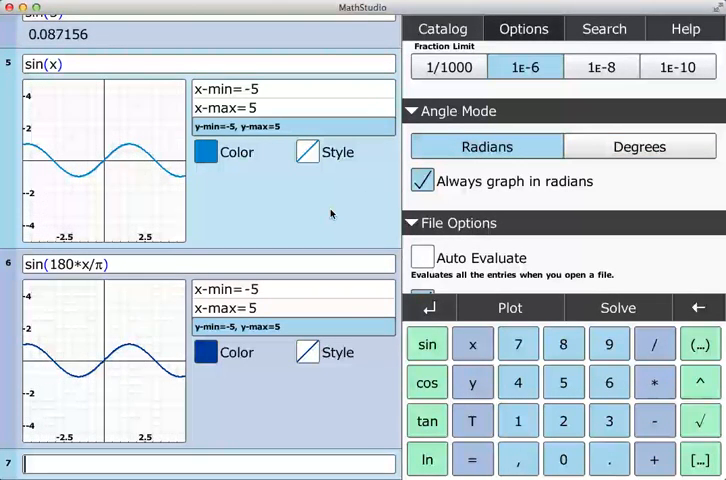
mouse_move(102, 190)
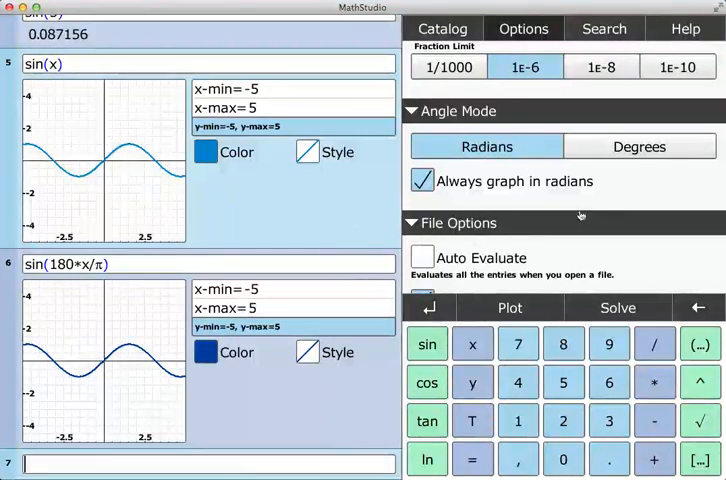
Step: Pan the densely oscillating sin(180·x/π) graph sideways
scroll("down", 3)
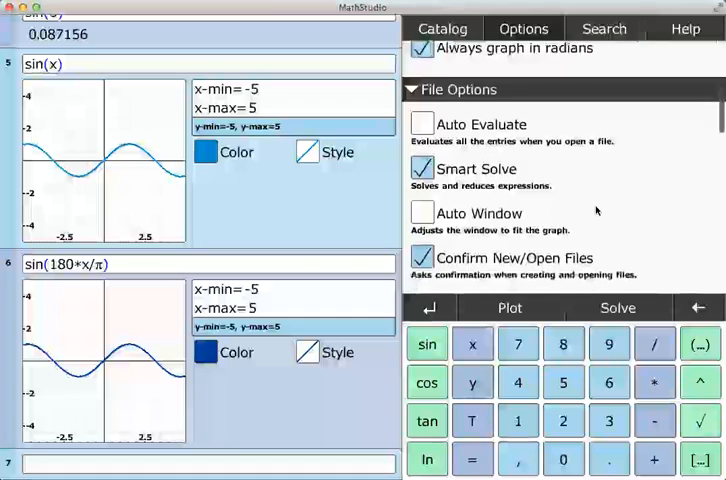
scroll("down", 3)
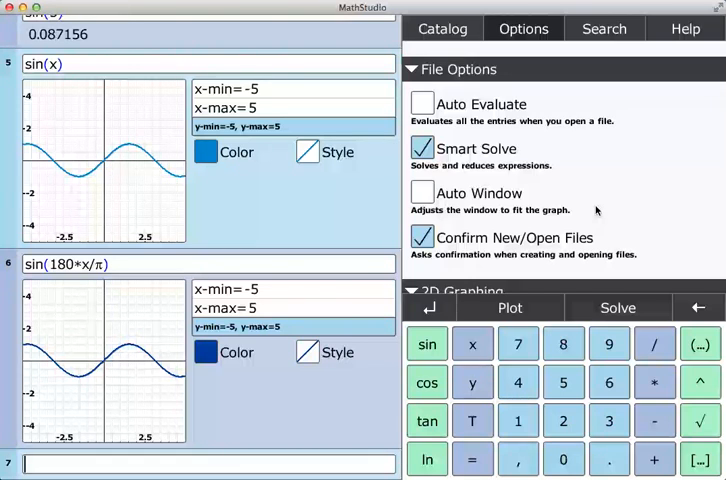
mouse_move(532, 188)
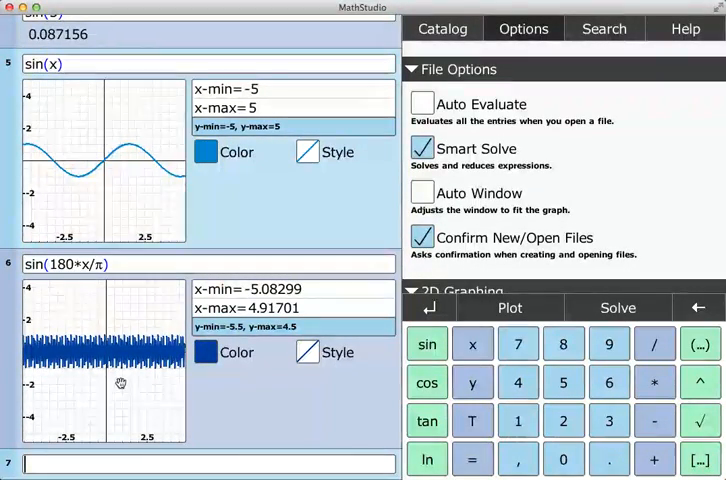
left_click_drag(120, 384, 90, 384)
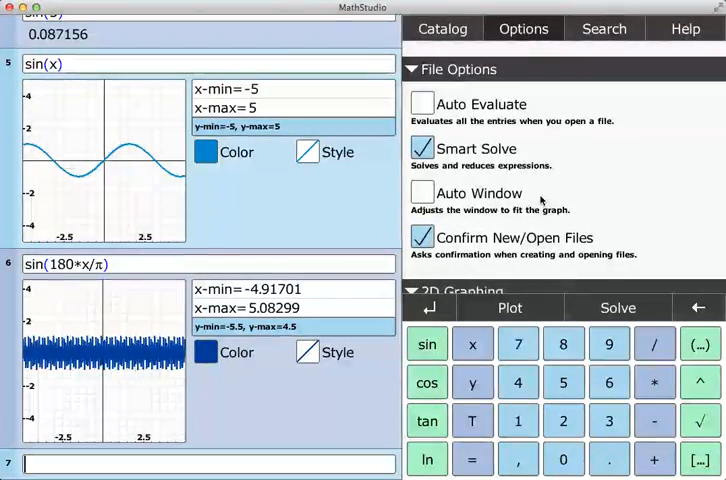
scroll("up", 3)
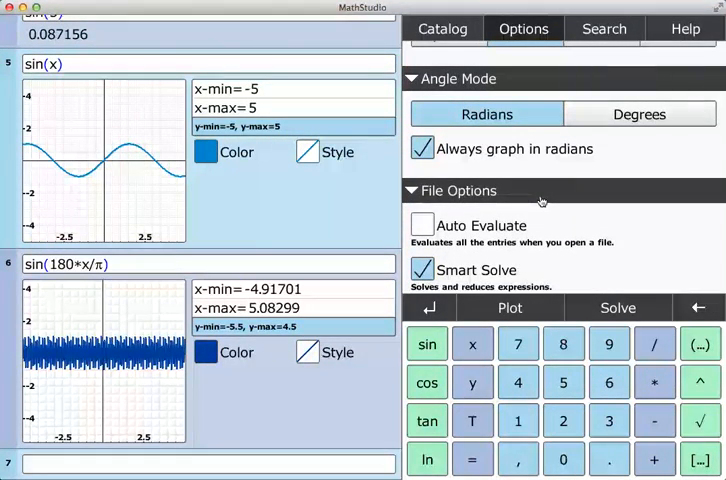
mouse_move(454, 168)
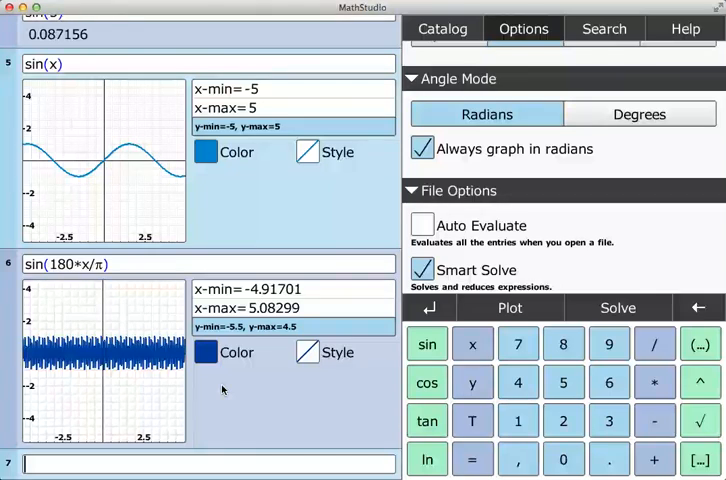
mouse_move(136, 380)
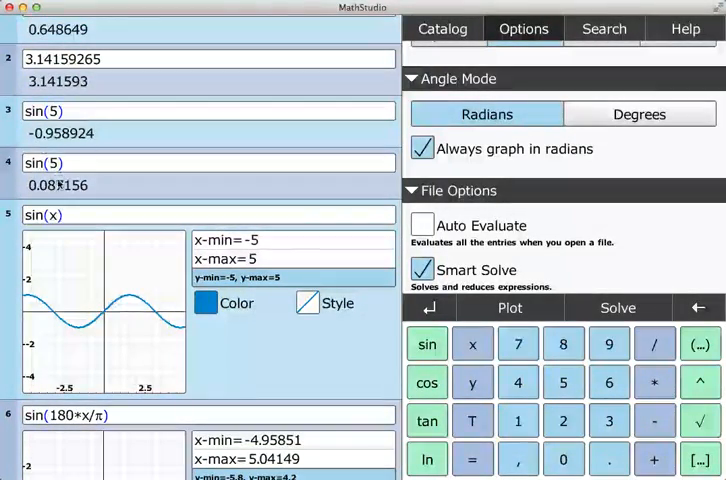
Step: Recompute the sin(5) entry in radians as -0.958924
left_click(80, 162)
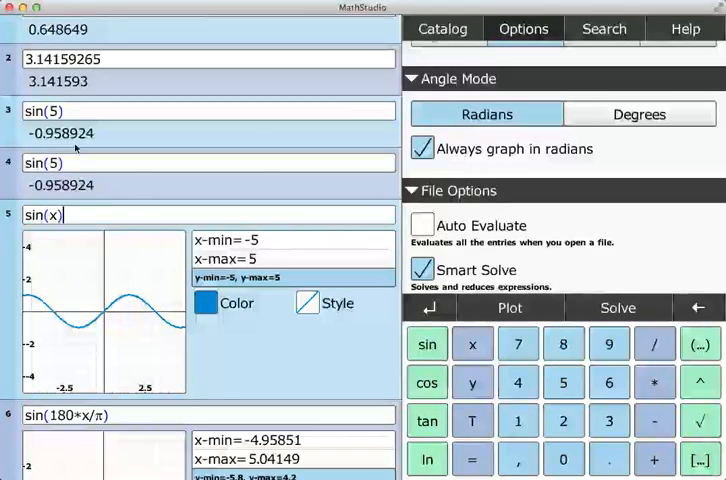
scroll("down", 3)
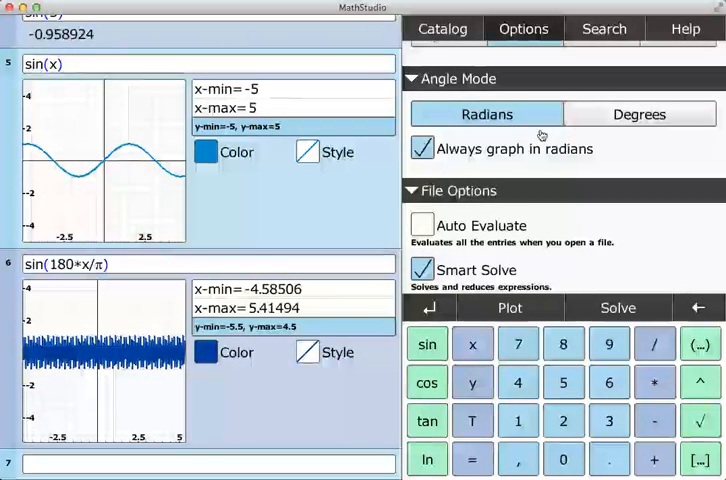
scroll("down", 3)
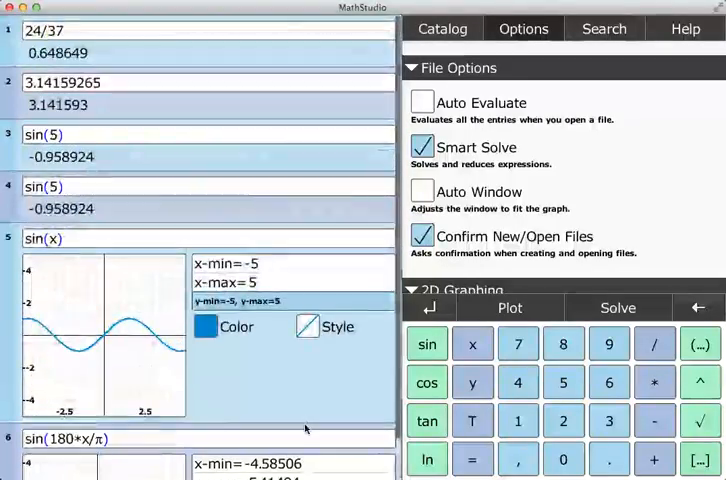
Step: Start a new file discarding unsaved changes, and re-enable Confirm New/Open Files
scroll("down", 3)
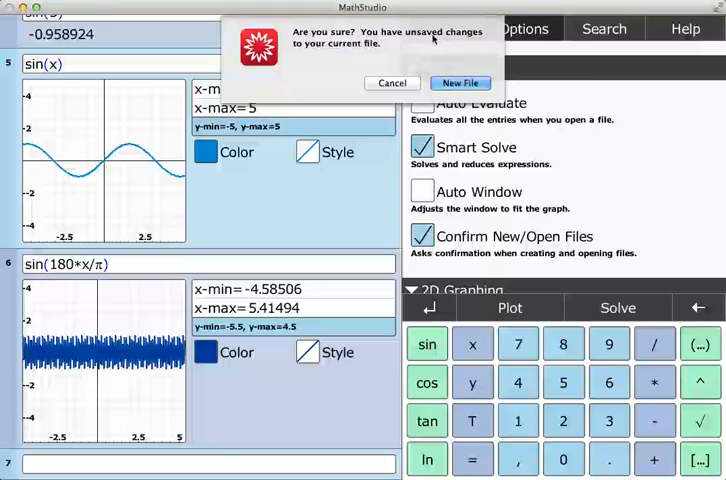
left_click(392, 82)
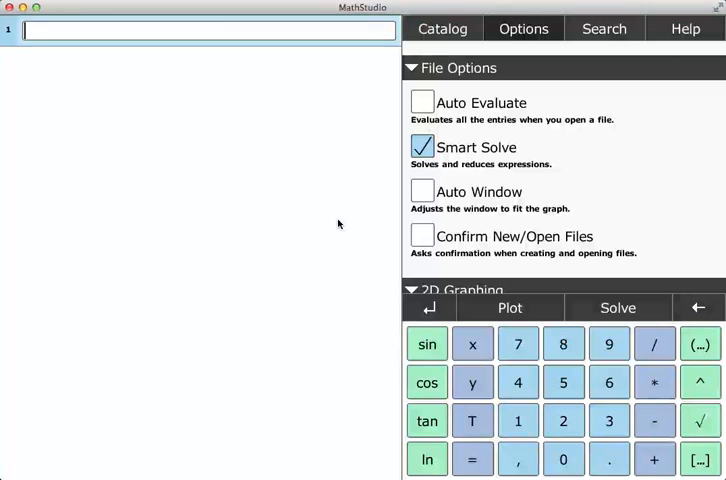
left_click(420, 236)
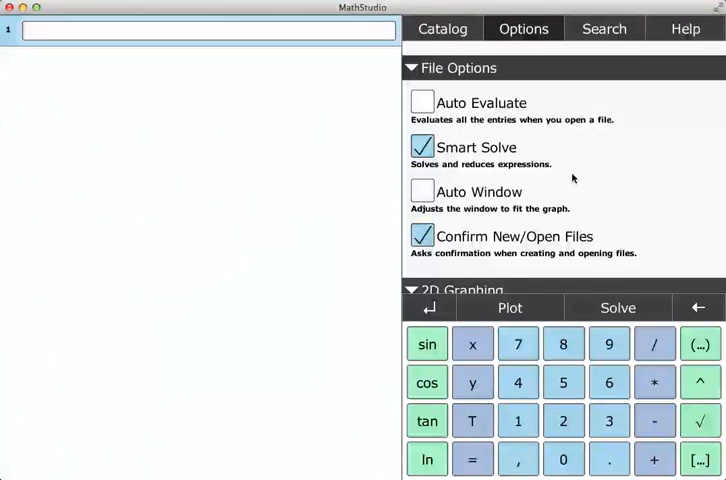
Step: Plot sin(x) in the first entry of the fresh worksheet
scroll("down", 3)
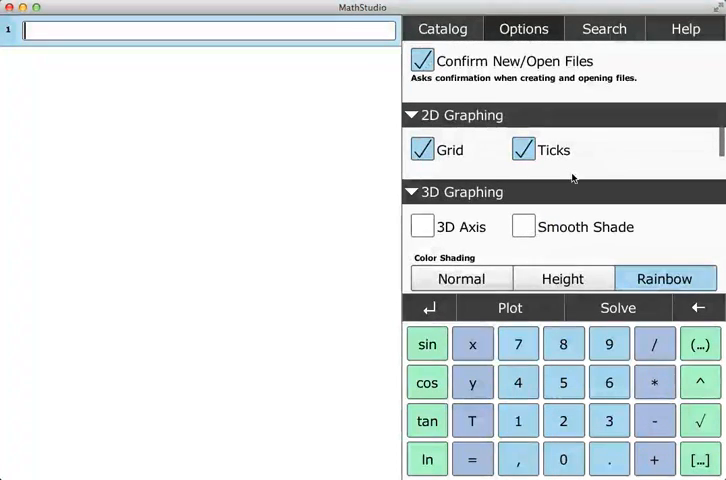
scroll("up", 3)
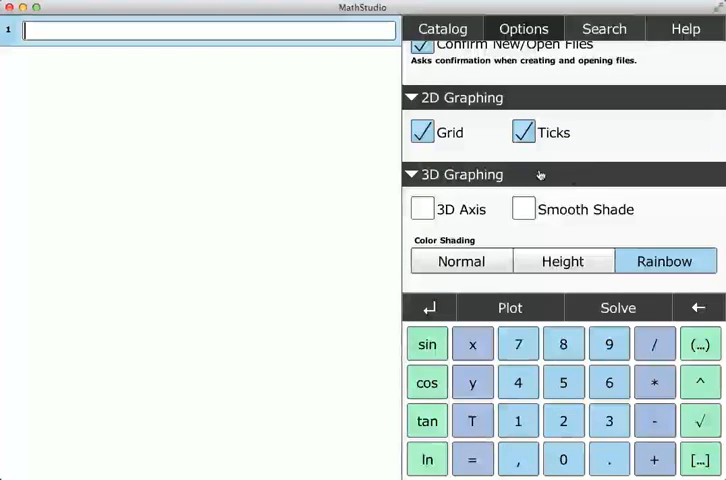
left_click(426, 344)
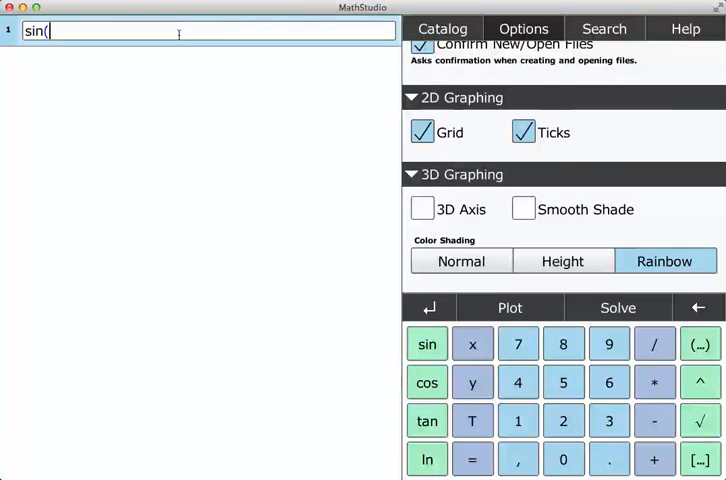
left_click(510, 308)
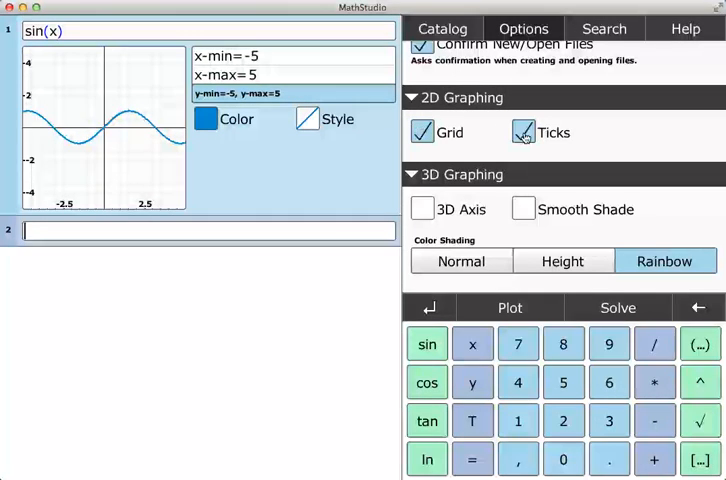
Step: Hide and re-show the tick marks on the sine graph under 2D Graphing
left_click(520, 132)
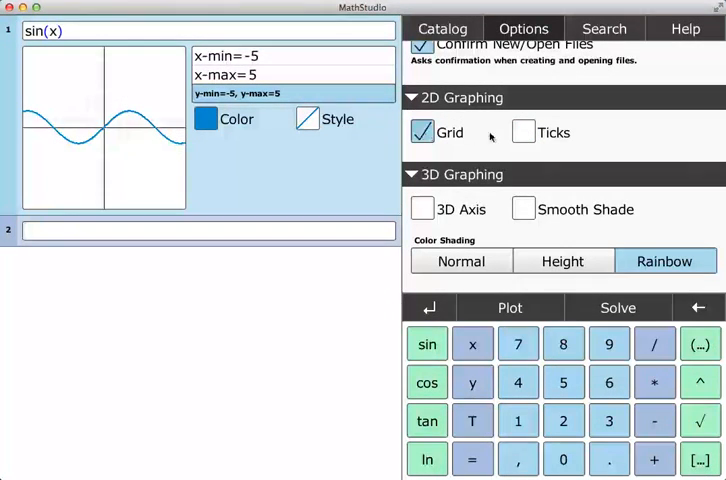
left_click(522, 132)
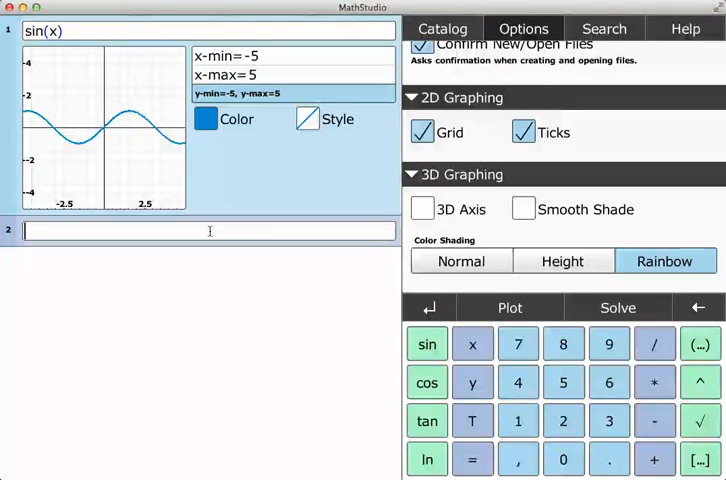
Step: Plot sin(x+y) as a 3D surface with 3D axes shown and smooth shading toggled back off
type("sin(x+y)")
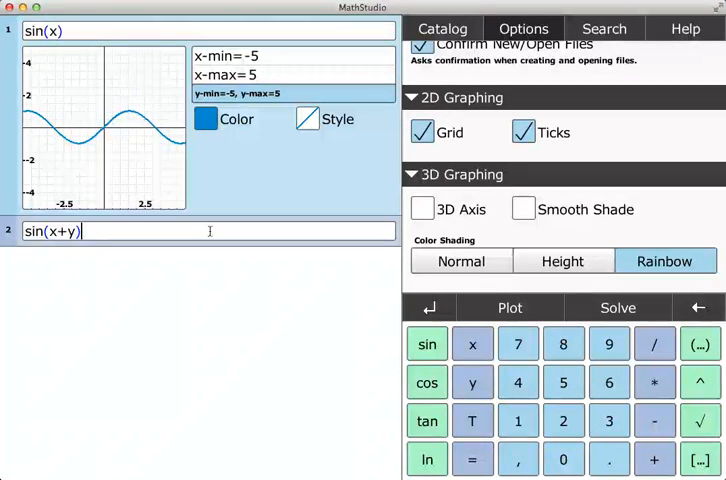
left_click(508, 308)
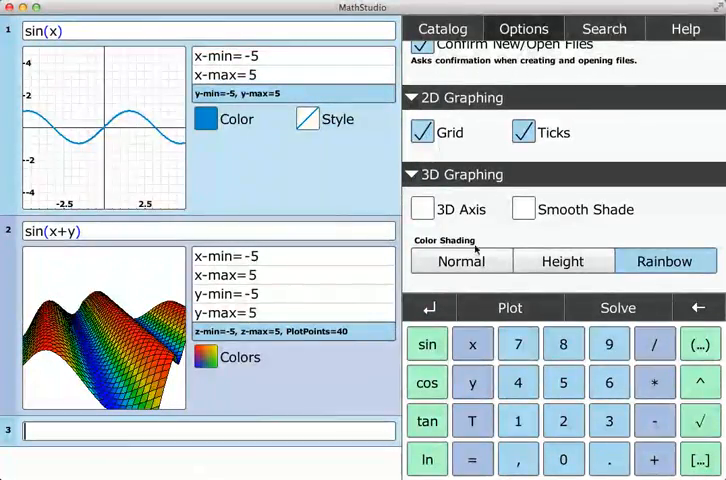
left_click(422, 208)
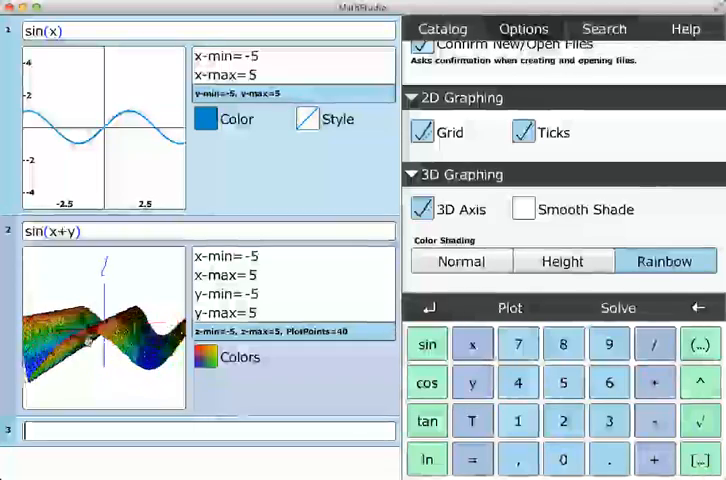
left_click(522, 208)
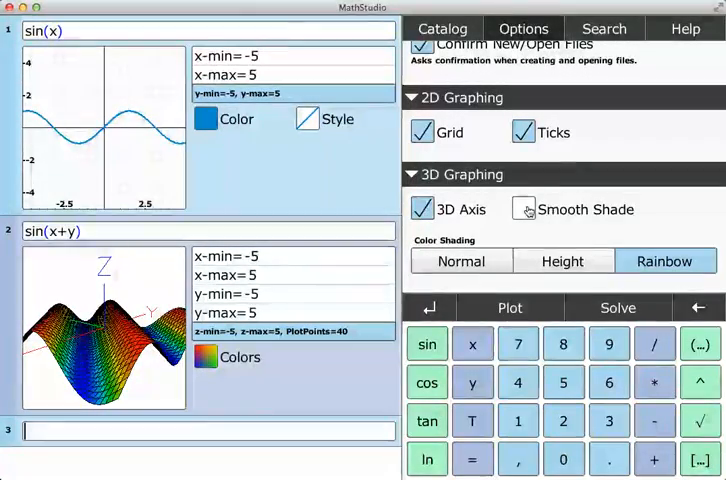
left_click(522, 208)
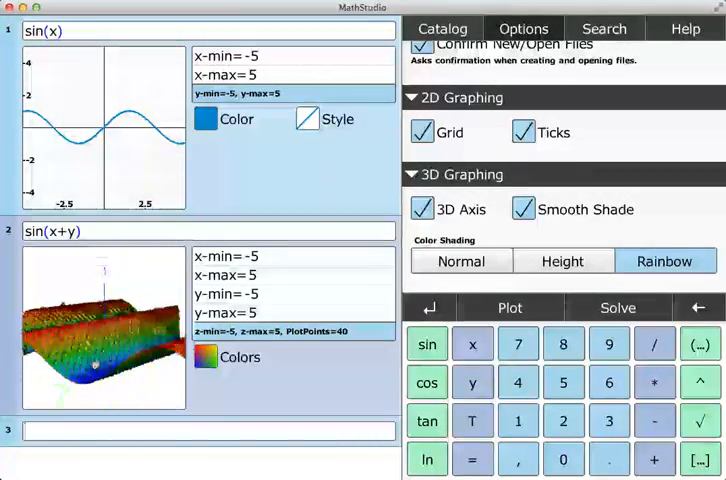
left_click(522, 208)
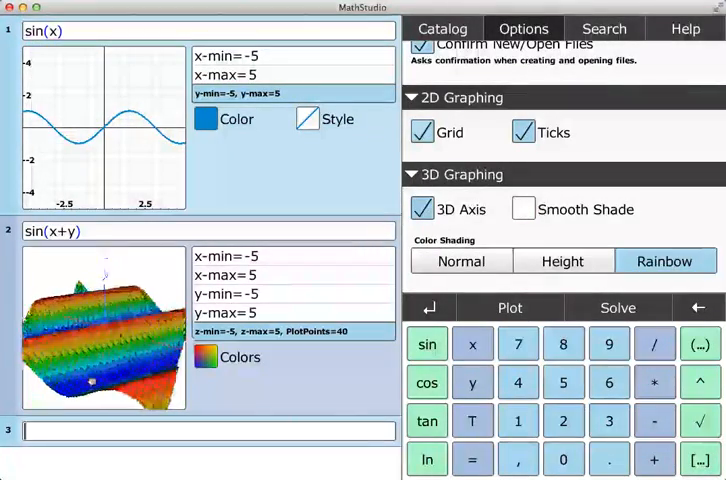
Step: Cycle the surface colouring through Normal and Height, ending on Rainbow
left_click(460, 260)
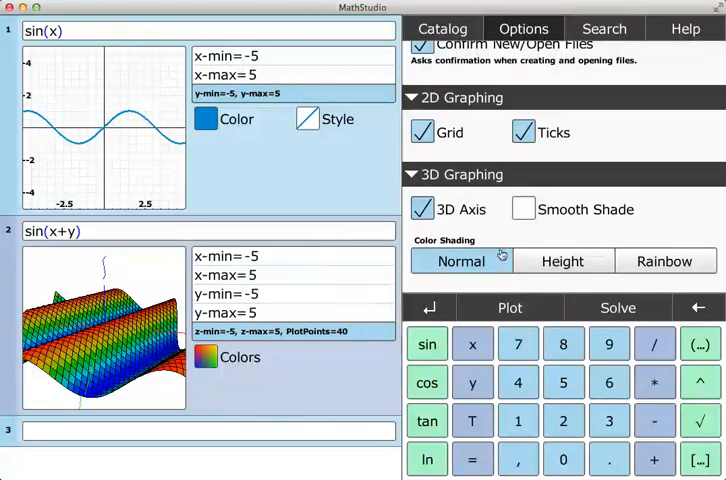
left_click(562, 260)
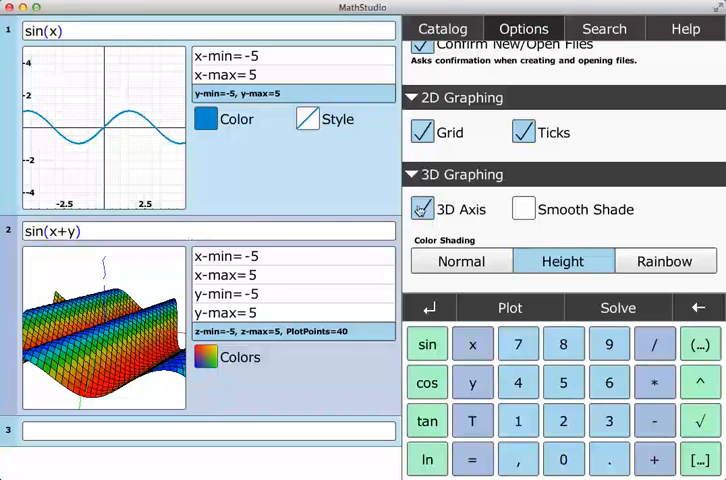
left_click(664, 260)
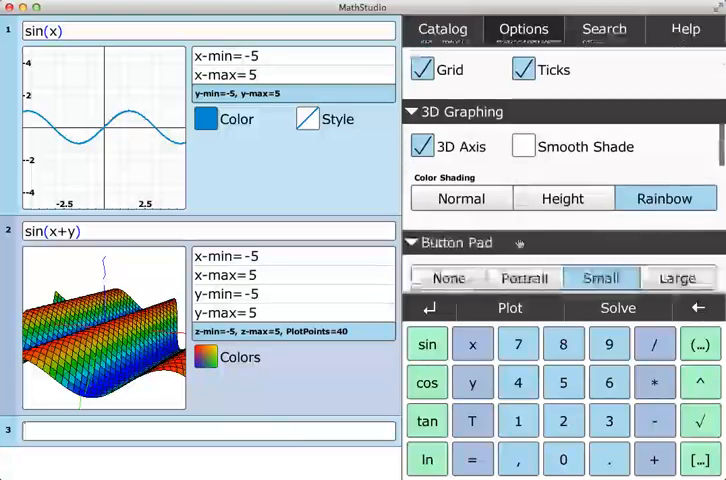
Step: Set the button pad to Small and the interface layout to Open
scroll("down", 3)
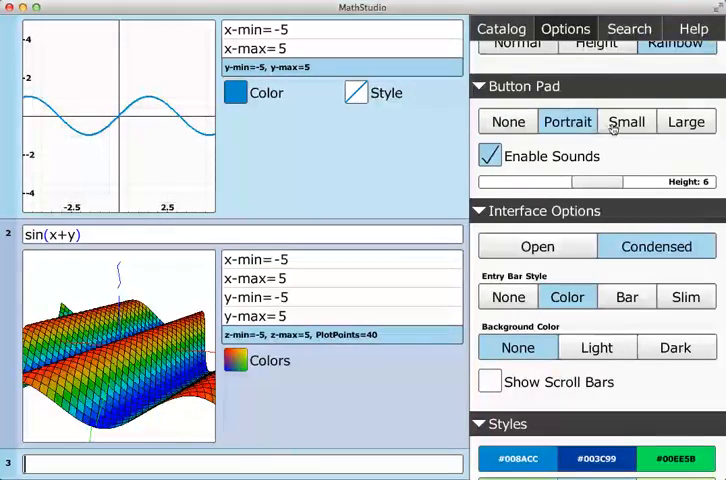
left_click(628, 120)
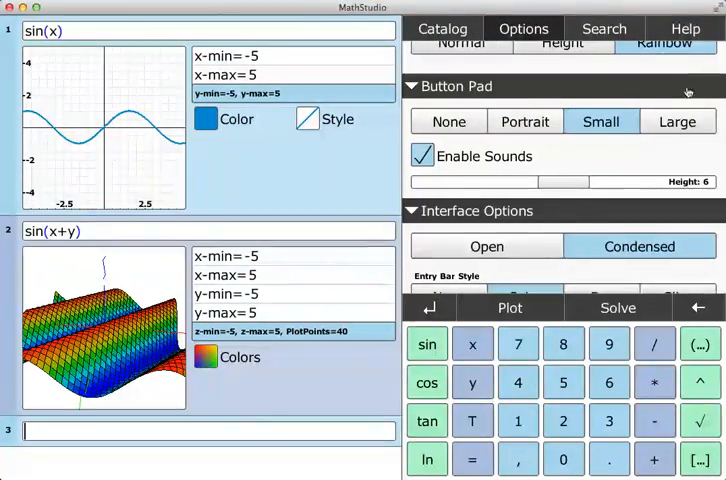
left_click(684, 120)
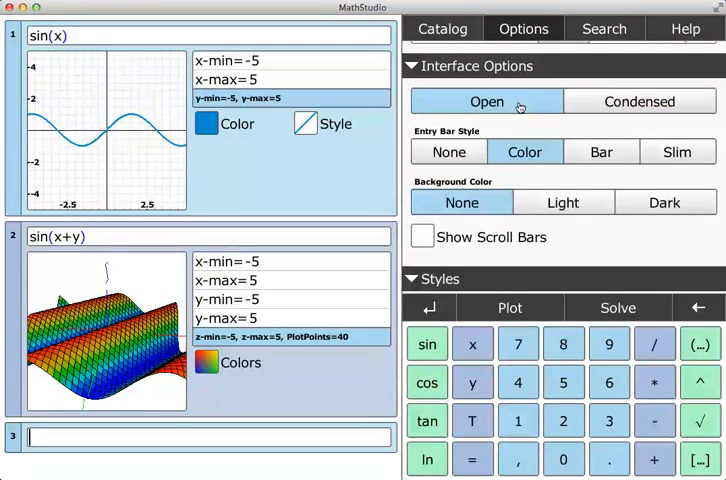
Step: Switch to the condensed layout and cycle Entry Bar Style through None, Color, Bar to Slim
left_click(640, 100)
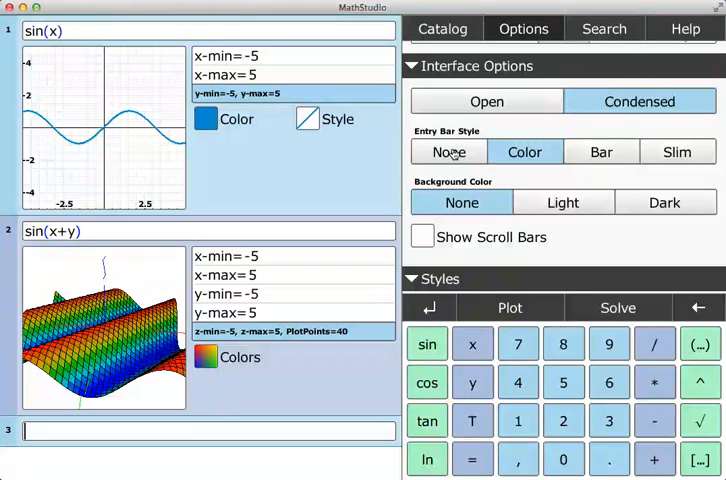
left_click(448, 152)
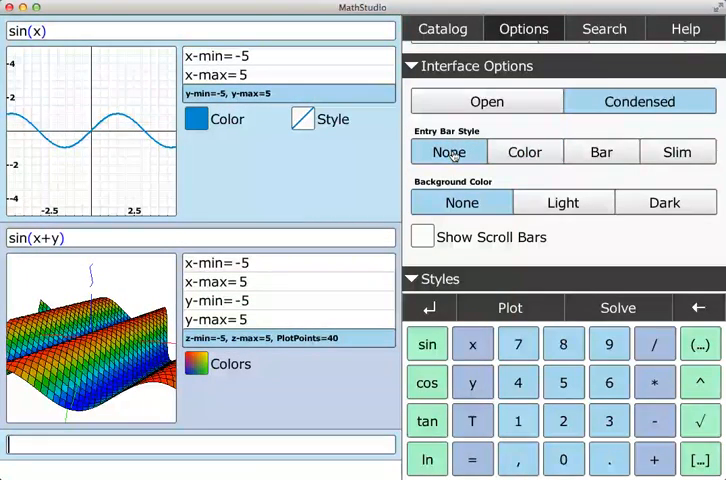
left_click(524, 152)
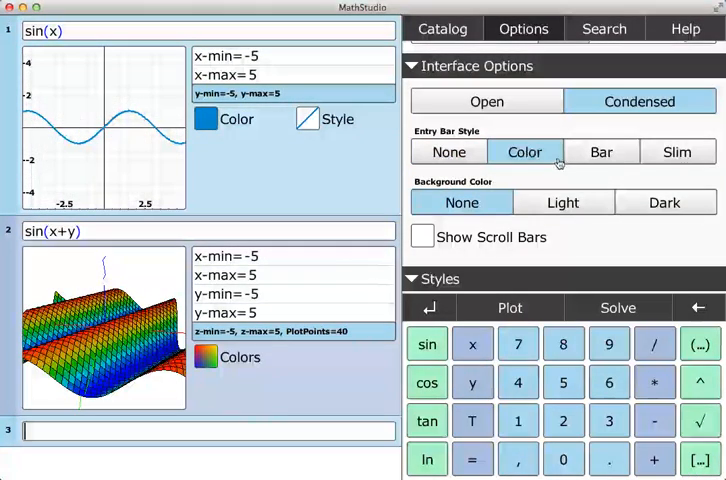
left_click(600, 152)
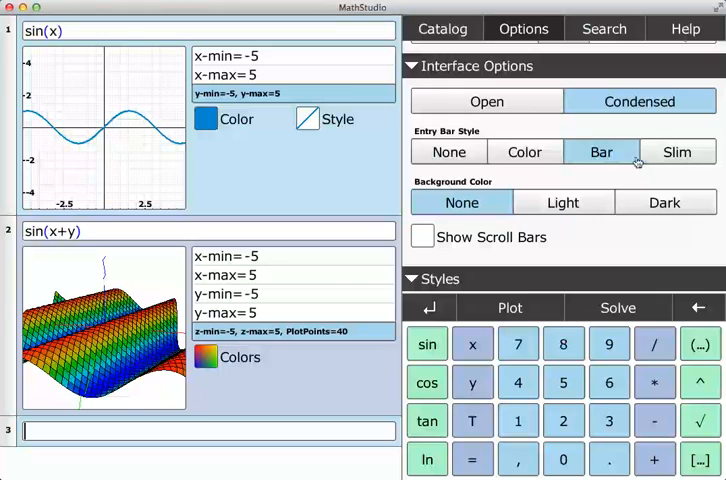
left_click(676, 152)
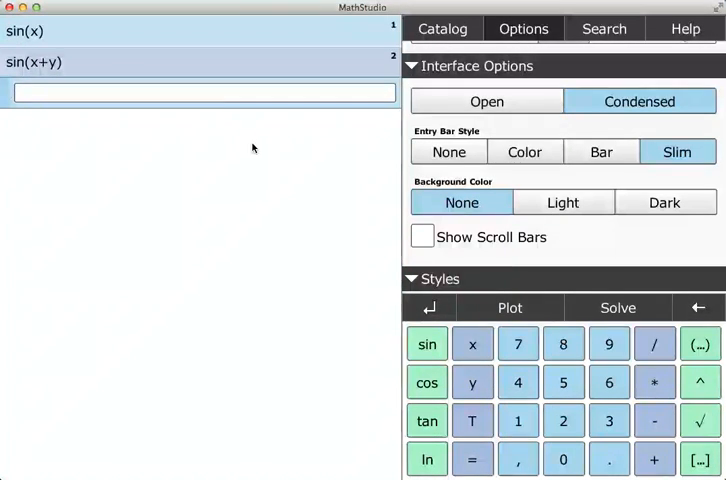
Step: Expand the worksheet rows again and set Background Color to Light, then None
left_click(510, 308)
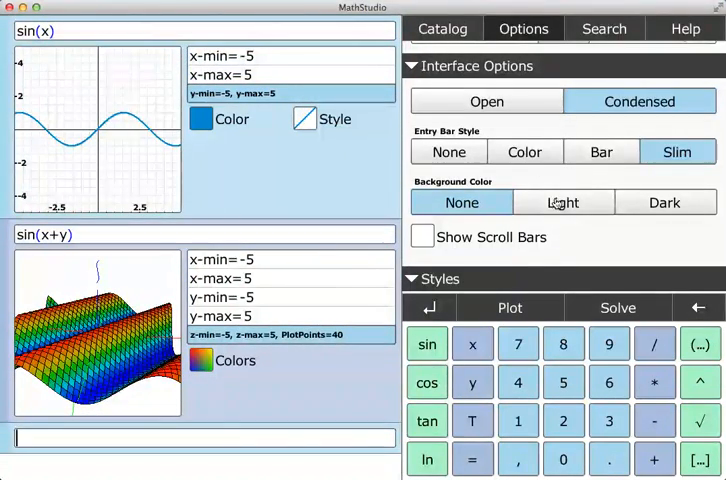
left_click(562, 202)
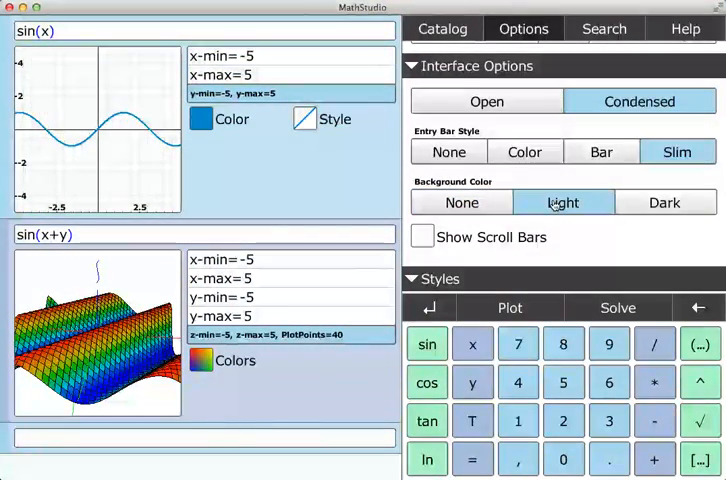
left_click(664, 202)
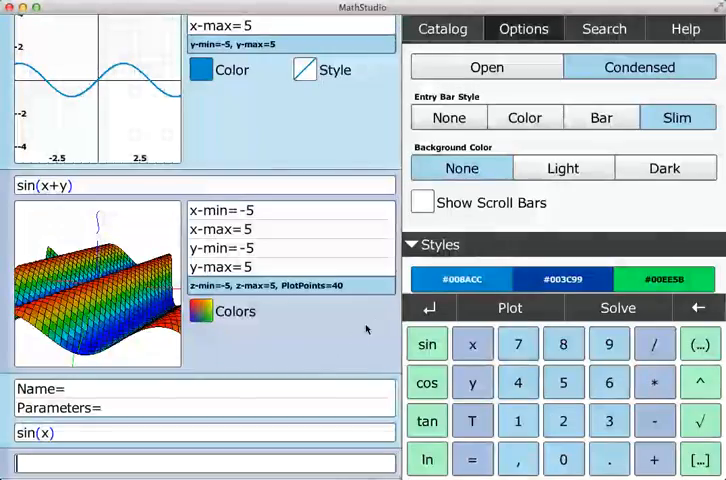
Step: Enable Show Scroll Bars and bring up the Styles colour list
left_click(422, 202)
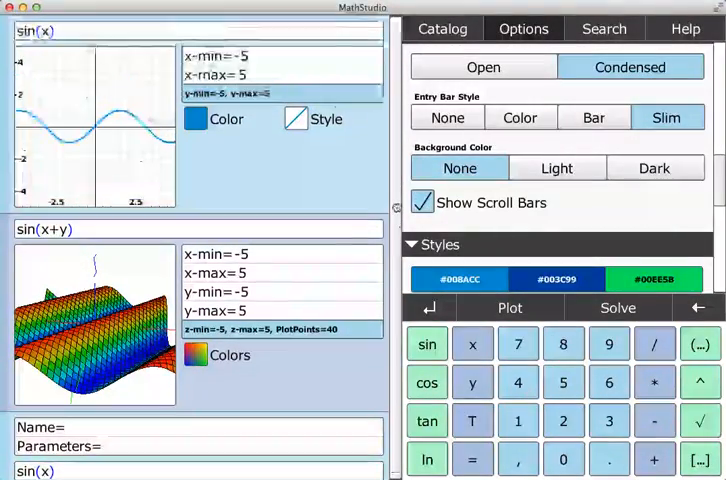
left_click(420, 202)
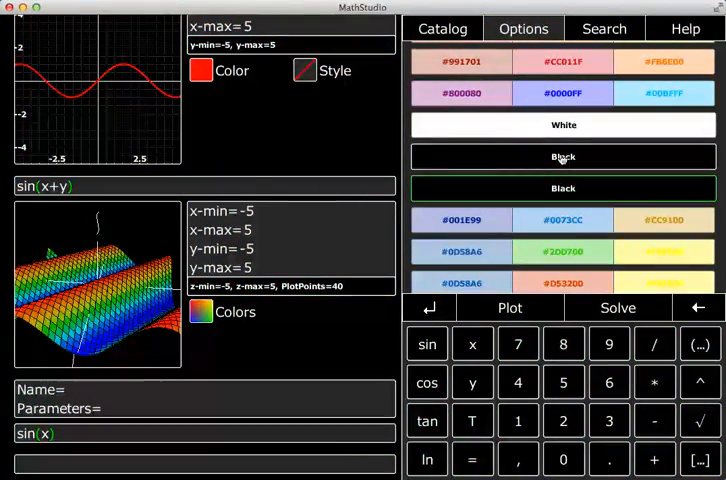
Step: Scroll down through the colour style list after the Black style is applied
scroll("down", 3)
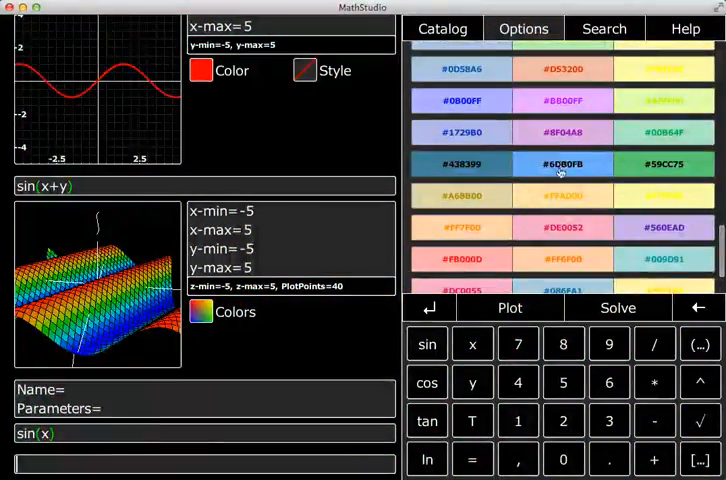